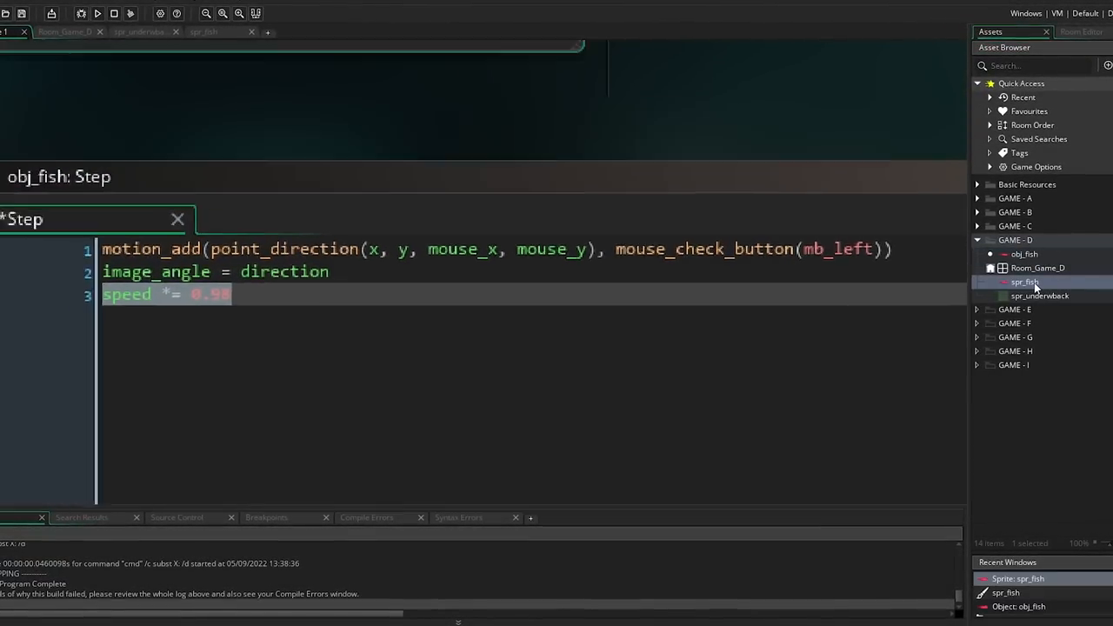
Open spr_fish in the Sprite Editor and select the colour picker tool
double_click(1022, 282)
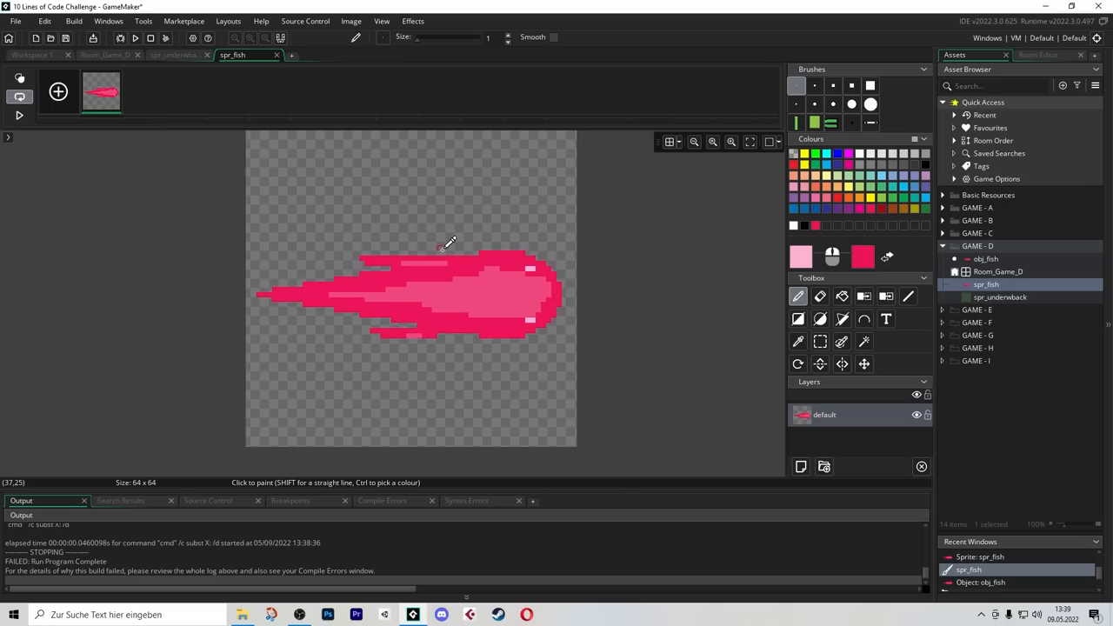
click(796, 341)
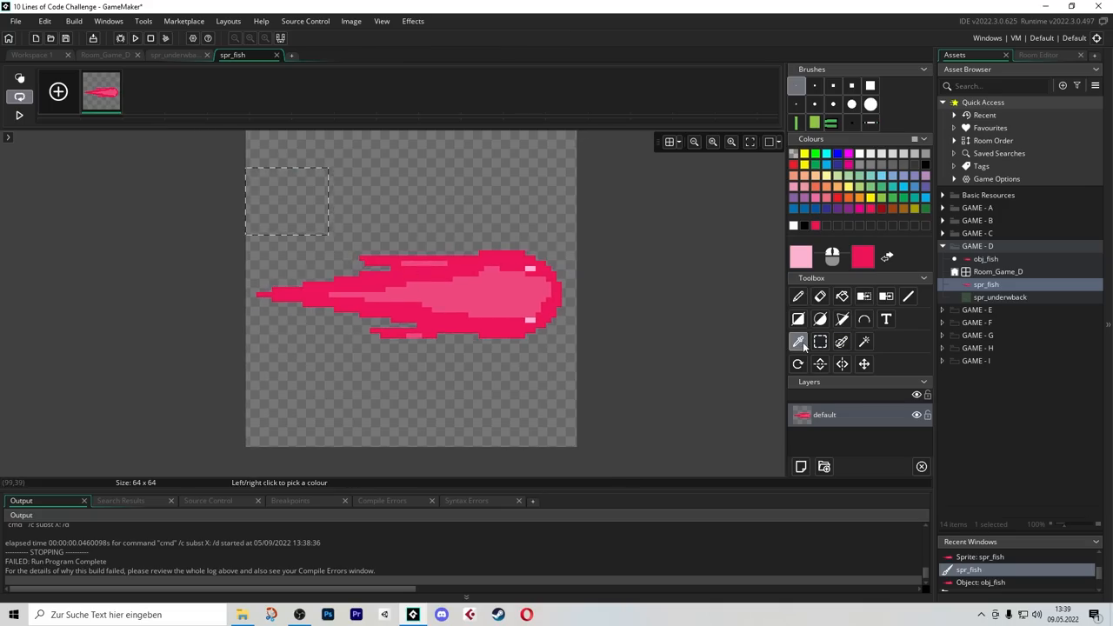